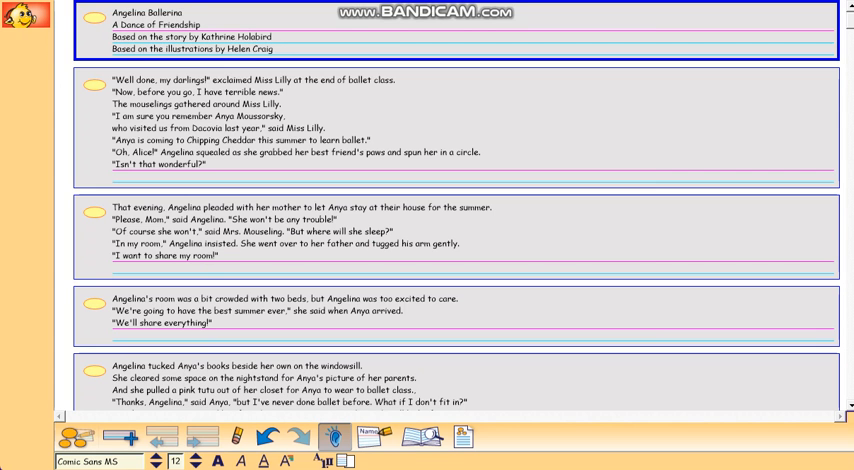
# - Read the title card aloud and advance to the "Well done, my darling!" paragraph
pyautogui.click(450, 128)
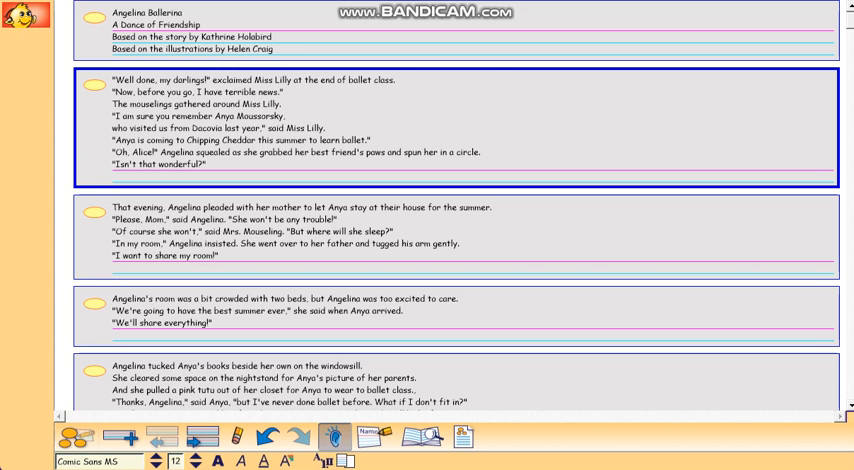
# - Read the "Well done" and "That evening, Angelina pleaded" cards aloud, reaching the "Angelina's room" paragraph
pyautogui.click(460, 232)
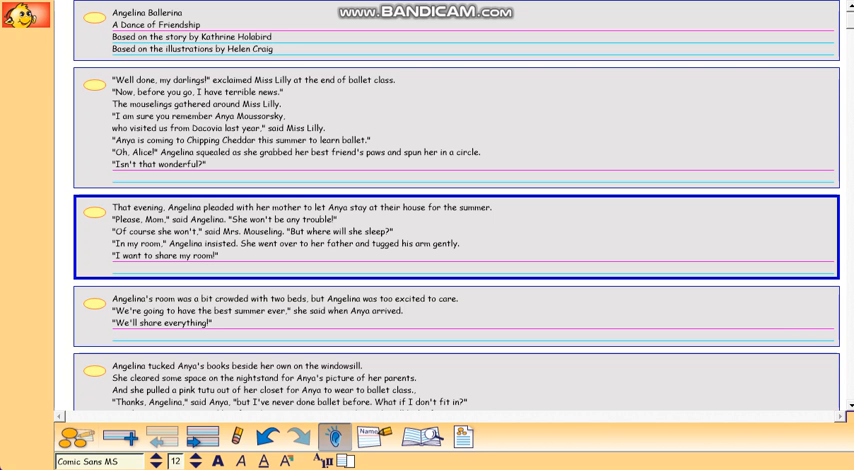
pyautogui.click(450, 310)
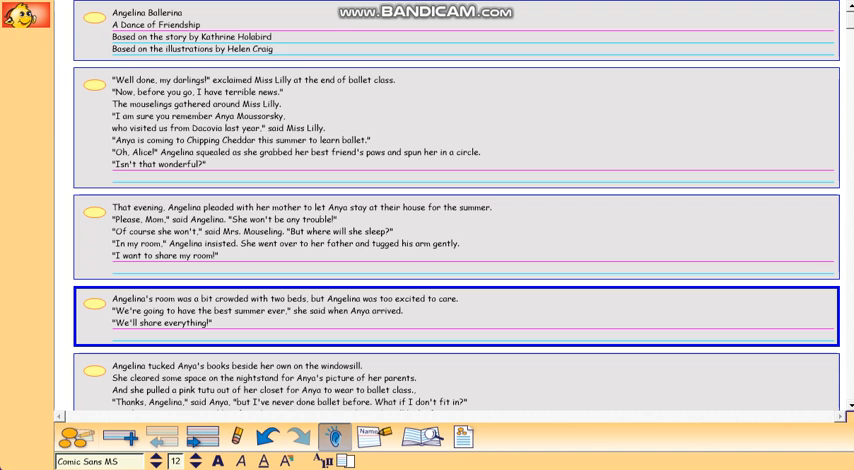
# - Continue reading down to the "Angelina tucked Anya's books" paragraph
pyautogui.scroll(-3)
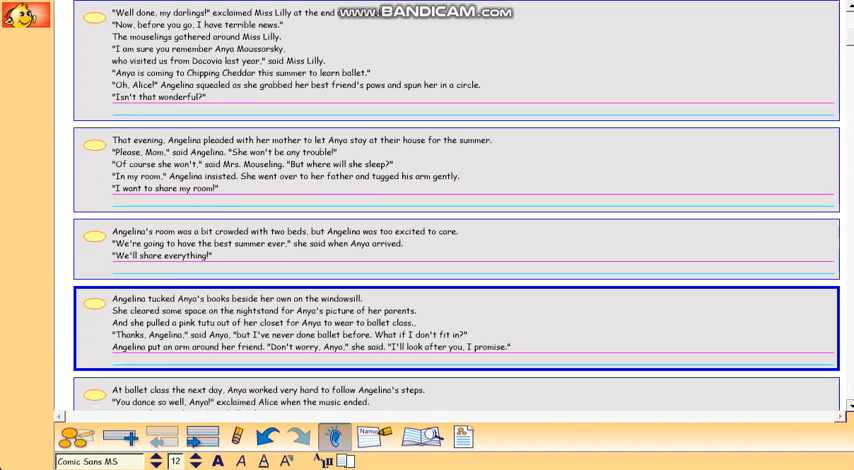
pyautogui.scroll(-3)
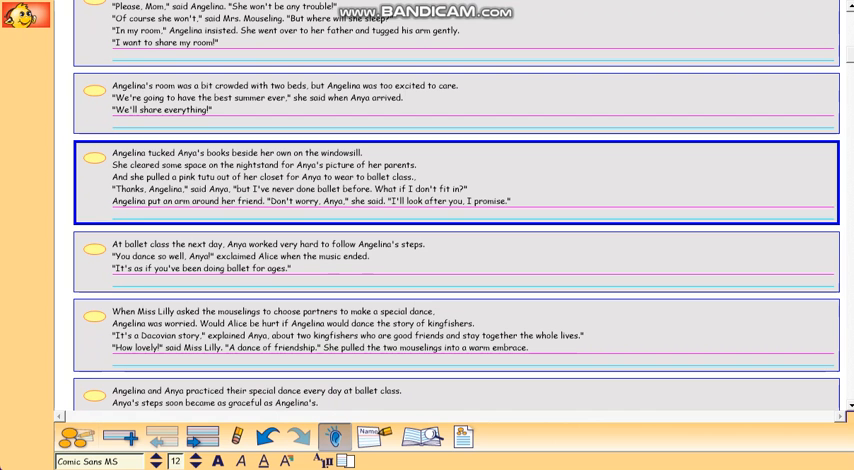
# - Read past the ballet class card to the "When Miss Lilly asked the mouselings" paragraph
pyautogui.click(450, 256)
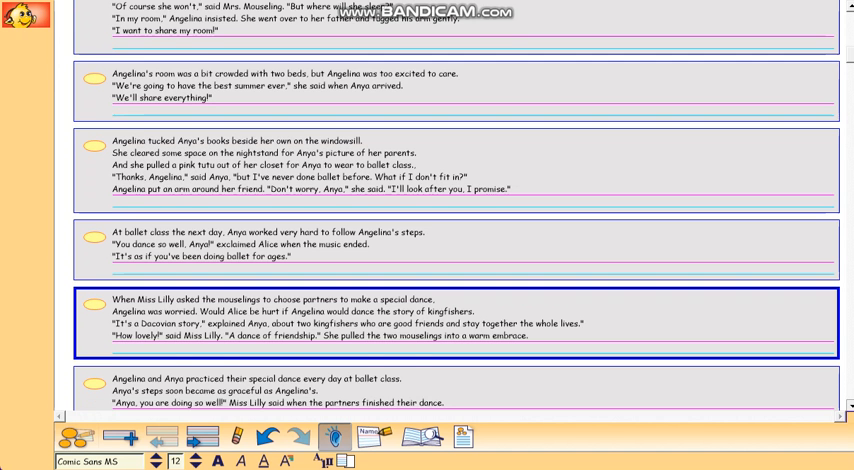
# - Read past the Dacovian Ballet news to the "Angelina fussed over the Dacovian dinner" paragraph
pyautogui.scroll(-3)
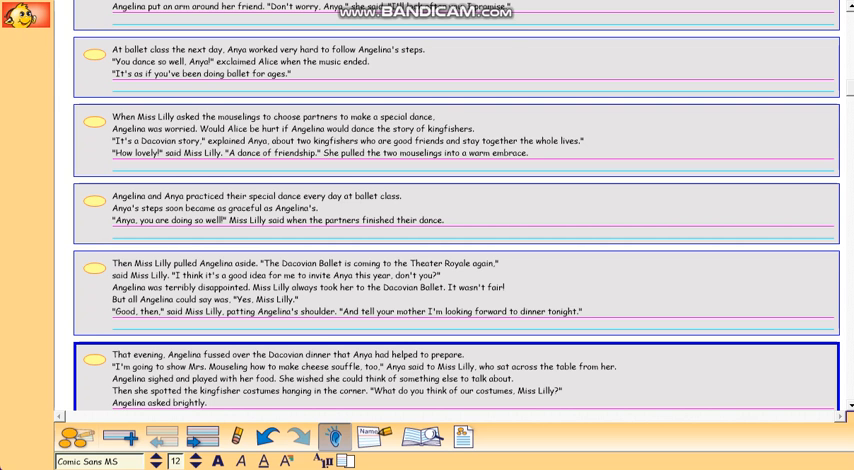
# - Read past the after-dinner bedroom scene to the "I'm not so sure now," said Angelina paragraph
pyautogui.scroll(-3)
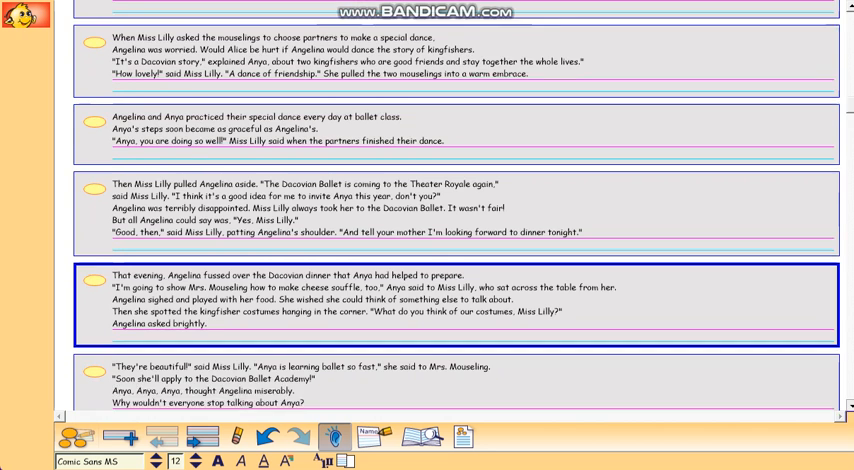
pyautogui.scroll(-3)
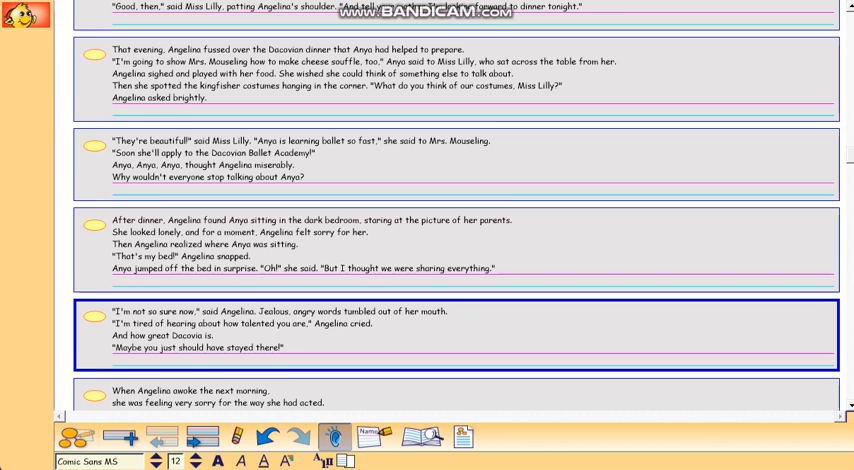
# - Read past the morning apology attempt to the "Angelina raced downstairs to the kitchen" card
pyautogui.scroll(-3)
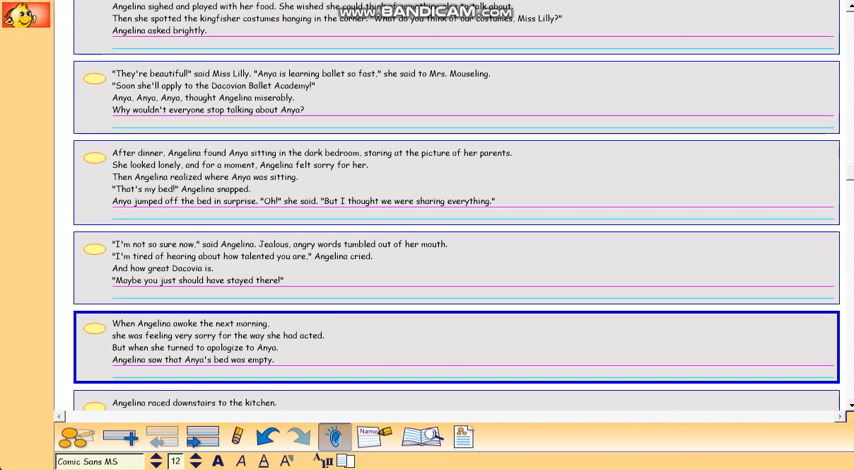
pyautogui.scroll(-3)
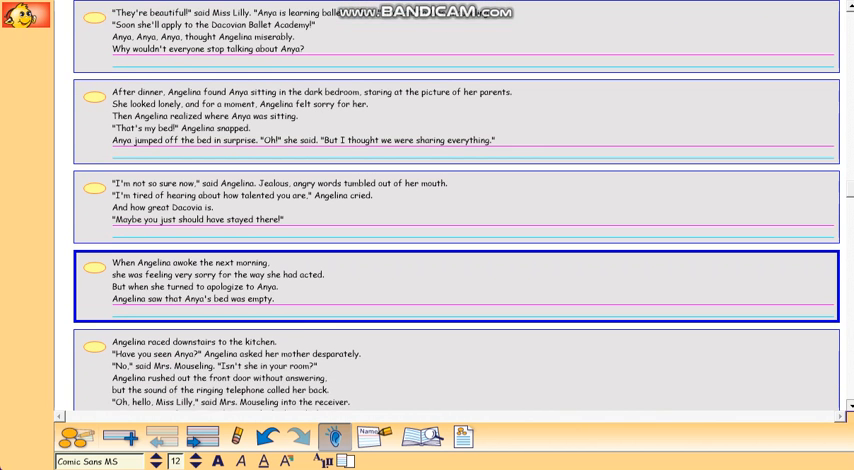
pyautogui.scroll(-3)
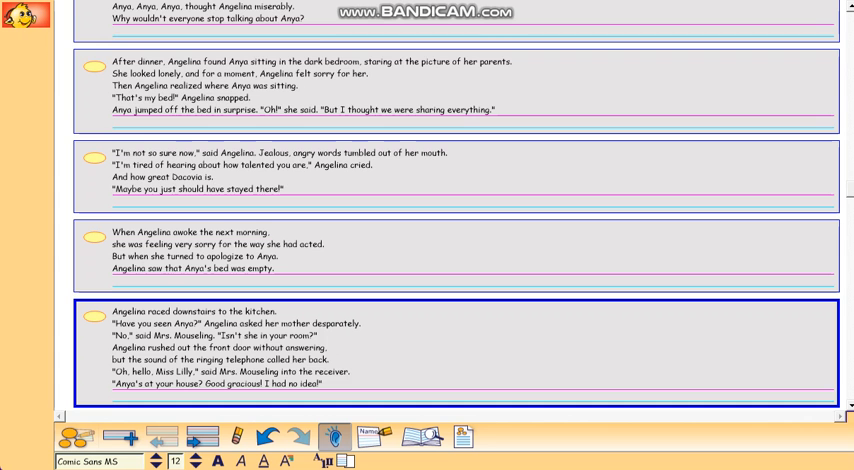
pyautogui.scroll(-3)
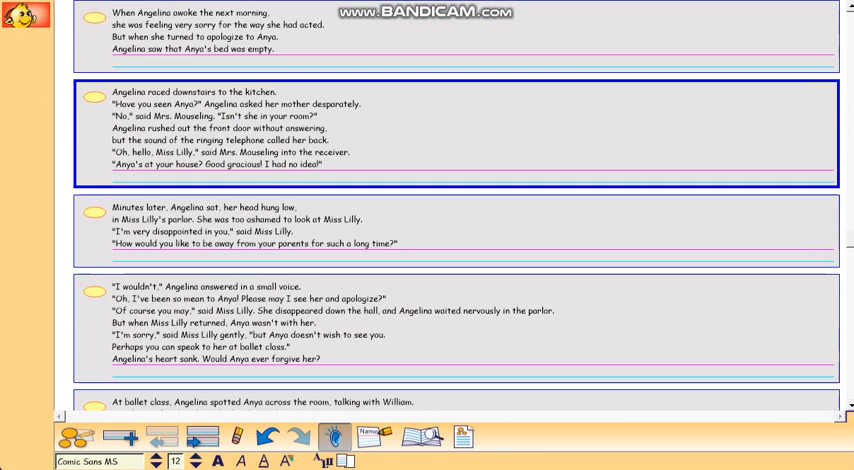
# - Read past the "Minutes later" paragraph to Angelina's small-voiced "I wouldn't" reply card
pyautogui.click(456, 220)
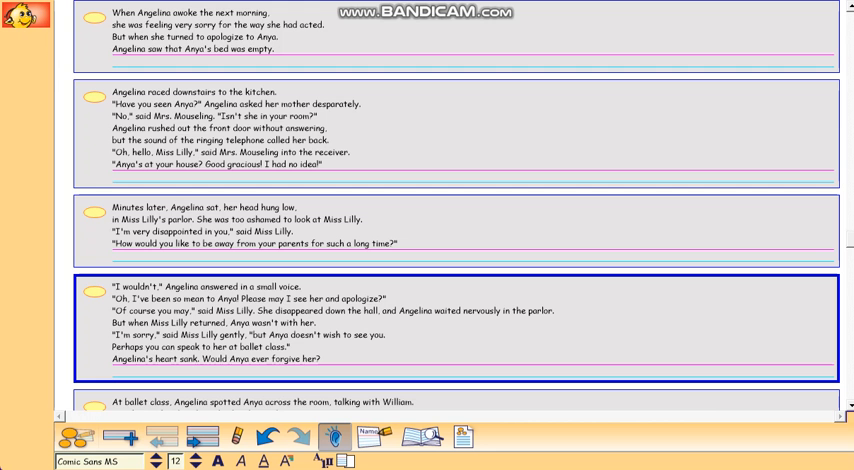
# - Read past the ballet-class snub to the "After ballet class" card where Angelina trudges home beside Alice
pyautogui.scroll(-3)
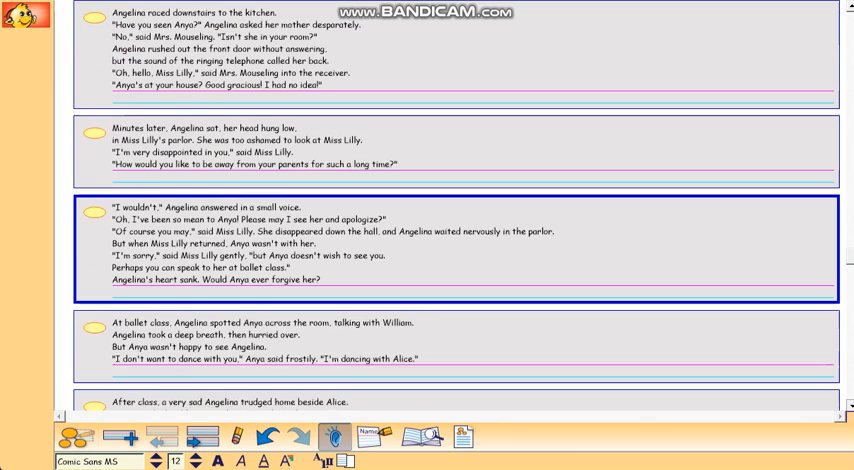
pyautogui.scroll(-3)
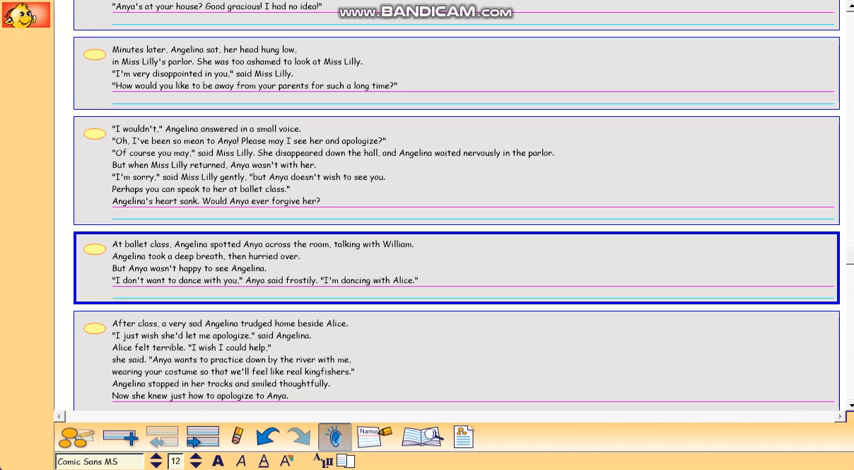
pyautogui.click(450, 360)
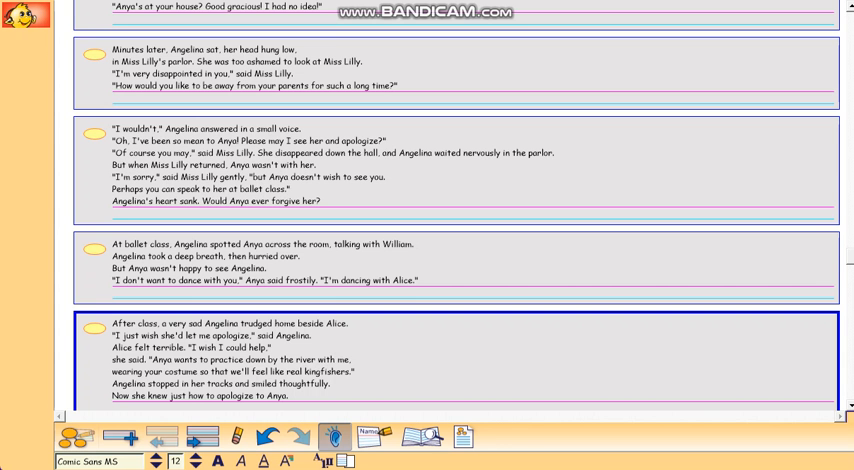
# - Read past the kingfisher costume and riverbank dance cards and have the "Weeks later" Theater Royale card read aloud
pyautogui.scroll(-3)
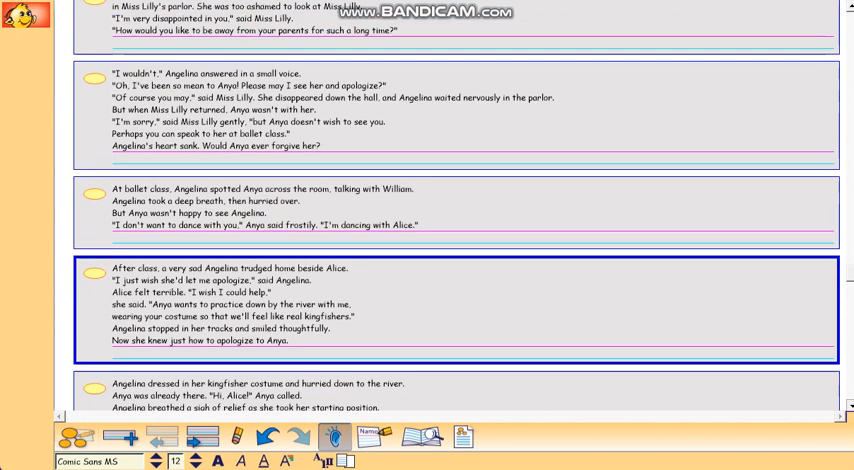
pyautogui.scroll(-3)
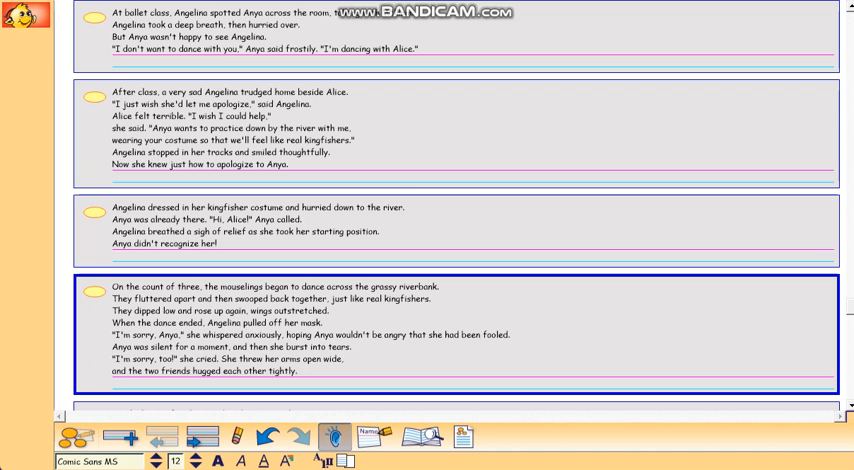
pyautogui.scroll(-3)
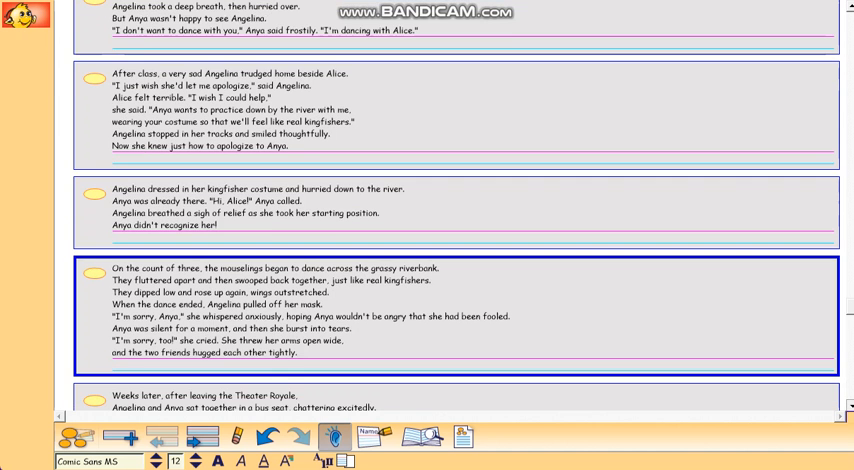
pyautogui.scroll(-3)
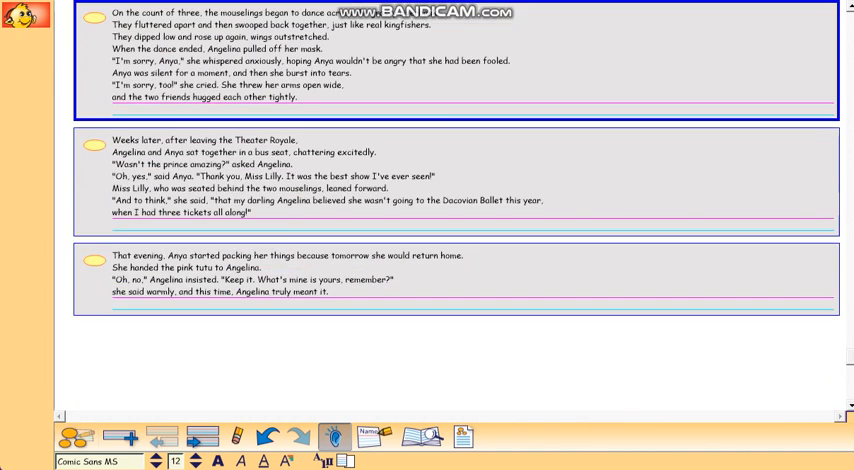
pyautogui.click(450, 184)
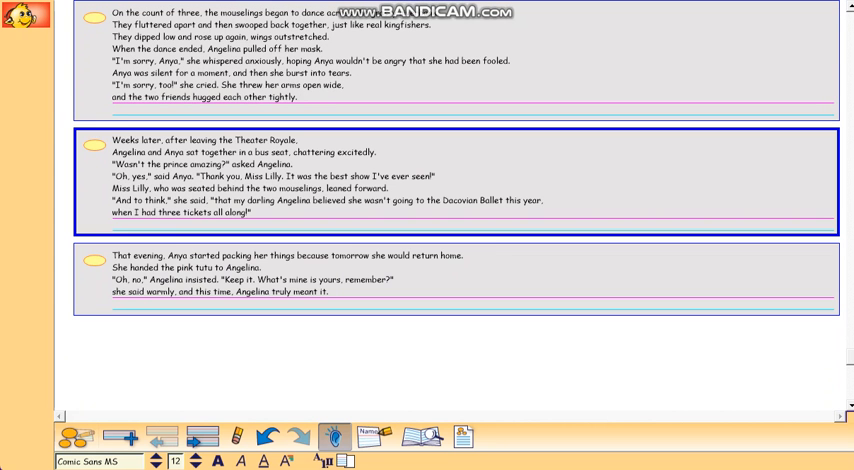